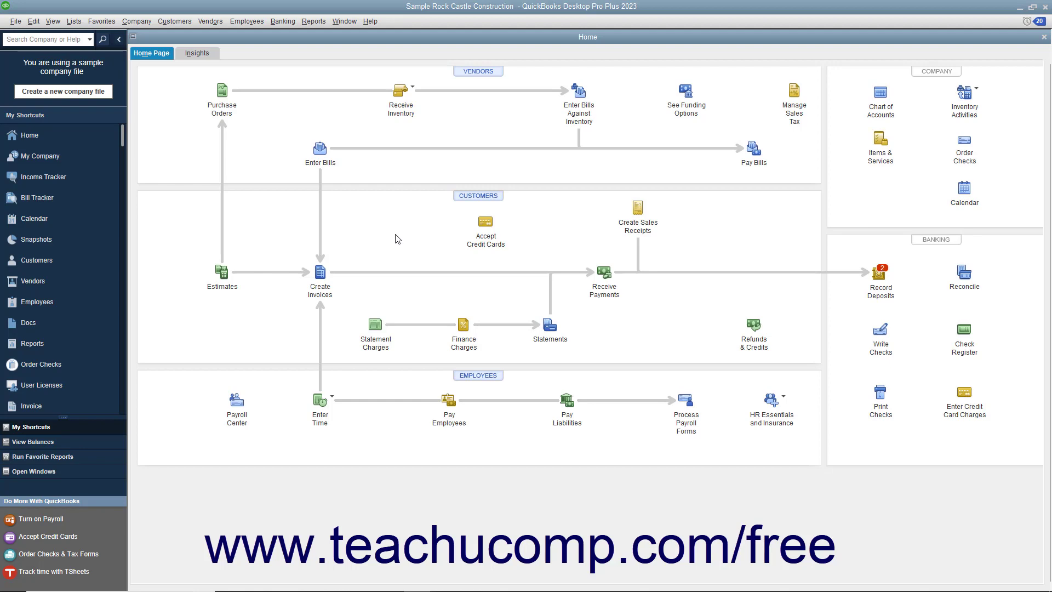
{"action": "mouse_move", "coordinate": [283, 21]}
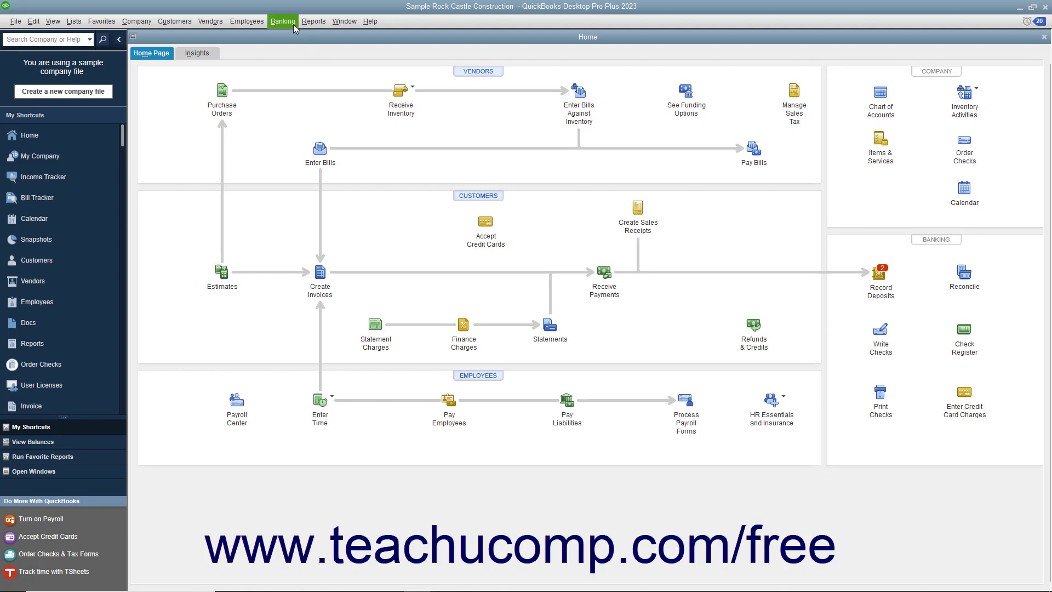
Step: Open Write Checks from the Banking area for the 10100 Checking account
{"action": "left_click", "coordinate": [881, 329]}
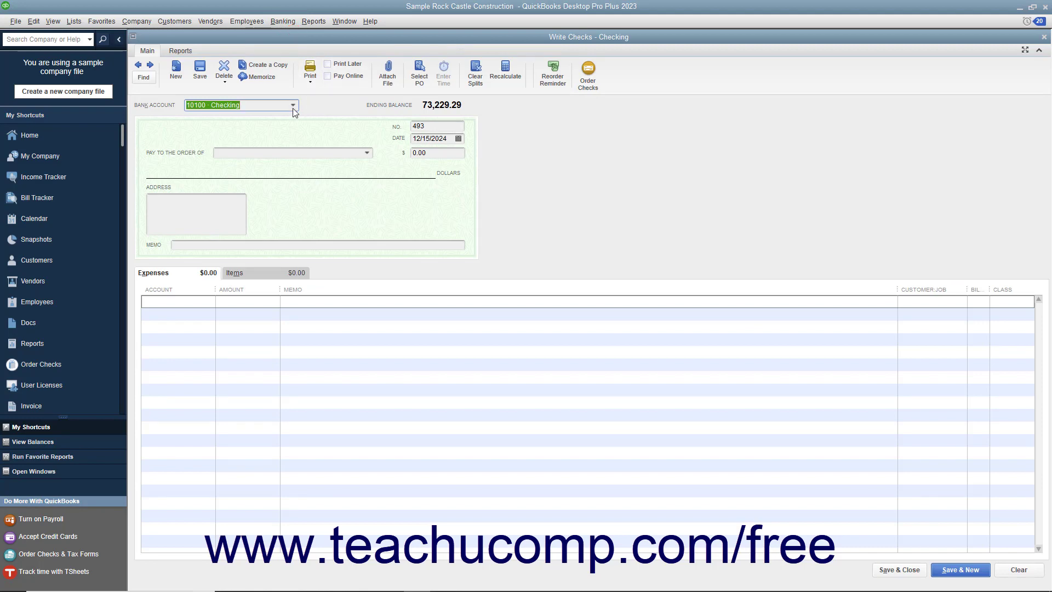
{"action": "left_click", "coordinate": [292, 105]}
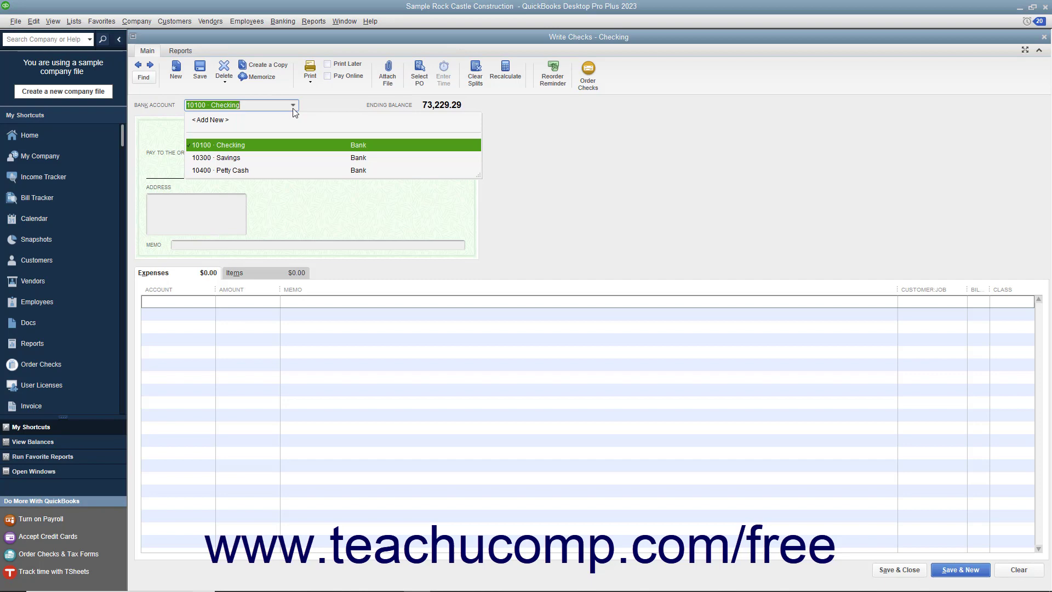
{"action": "left_click", "coordinate": [222, 145]}
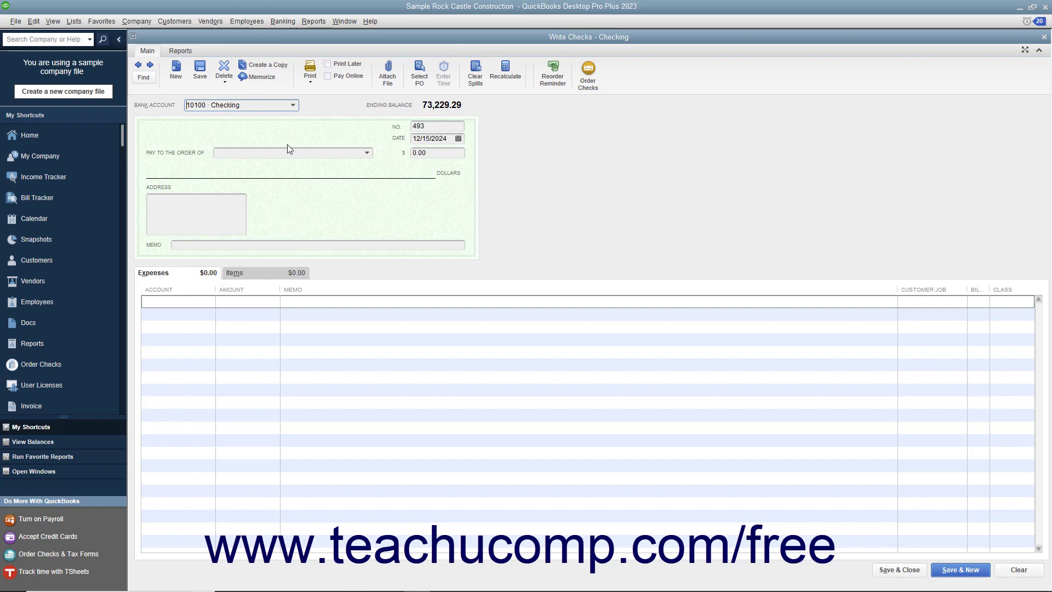
{"action": "mouse_move", "coordinate": [319, 149]}
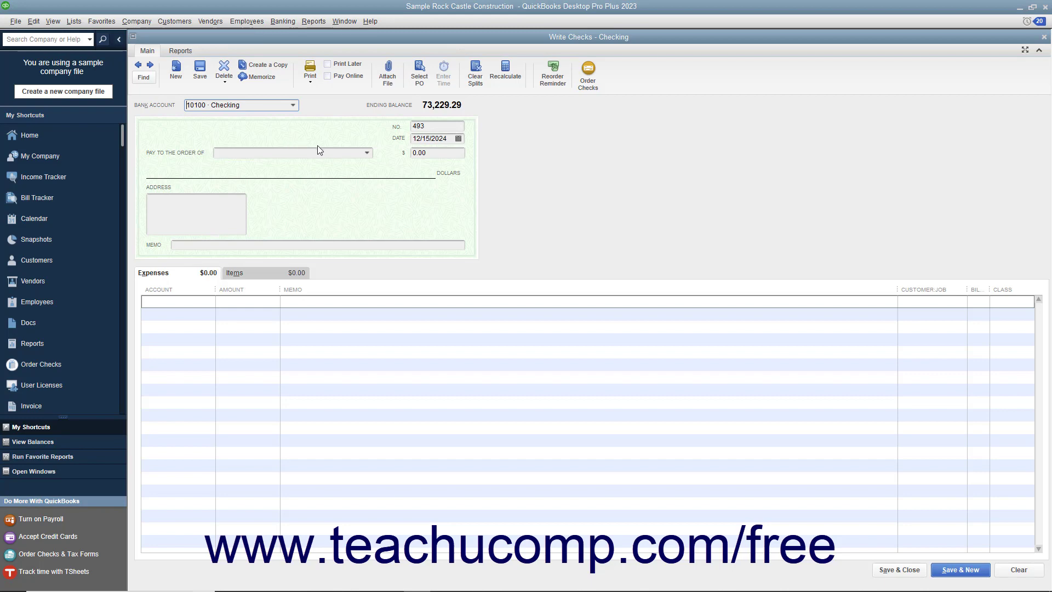
{"action": "left_click", "coordinate": [437, 126]}
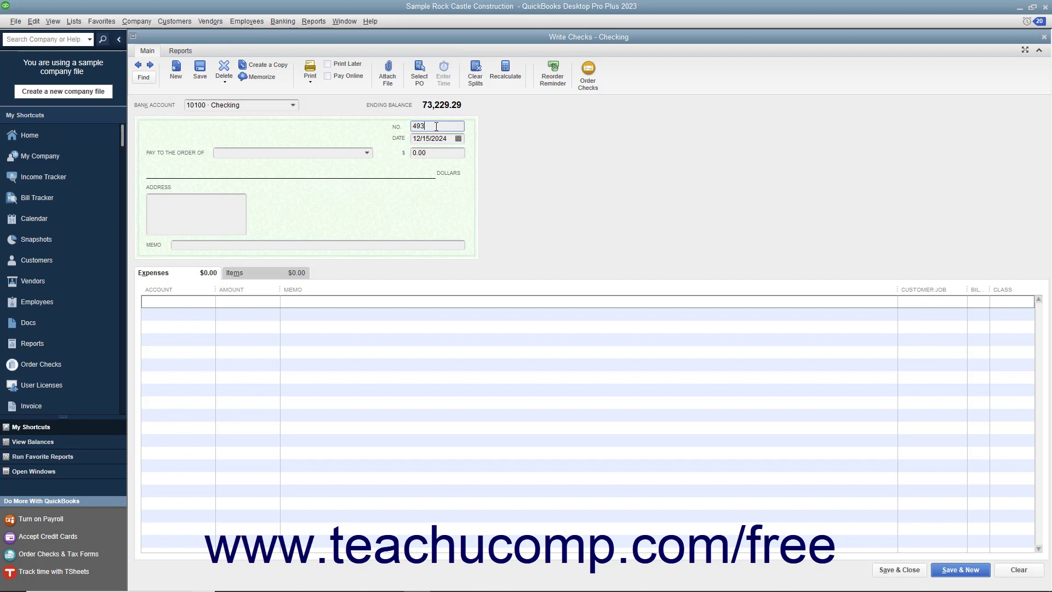
{"action": "mouse_move", "coordinate": [348, 65]}
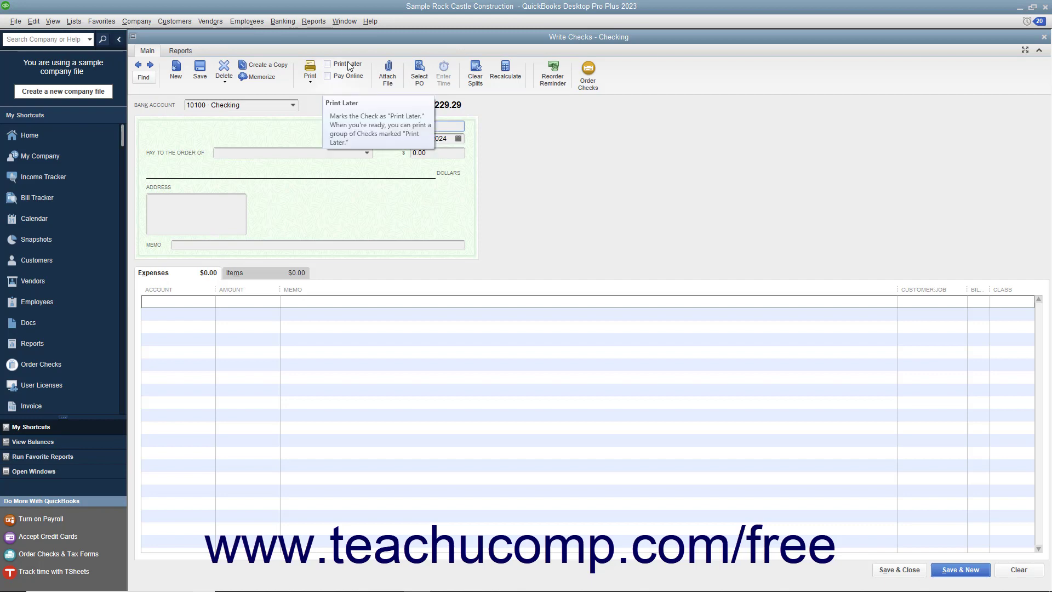
Step: Mark check 493 Print Later and keep its date as 12/15/2024
{"action": "left_click", "coordinate": [328, 64]}
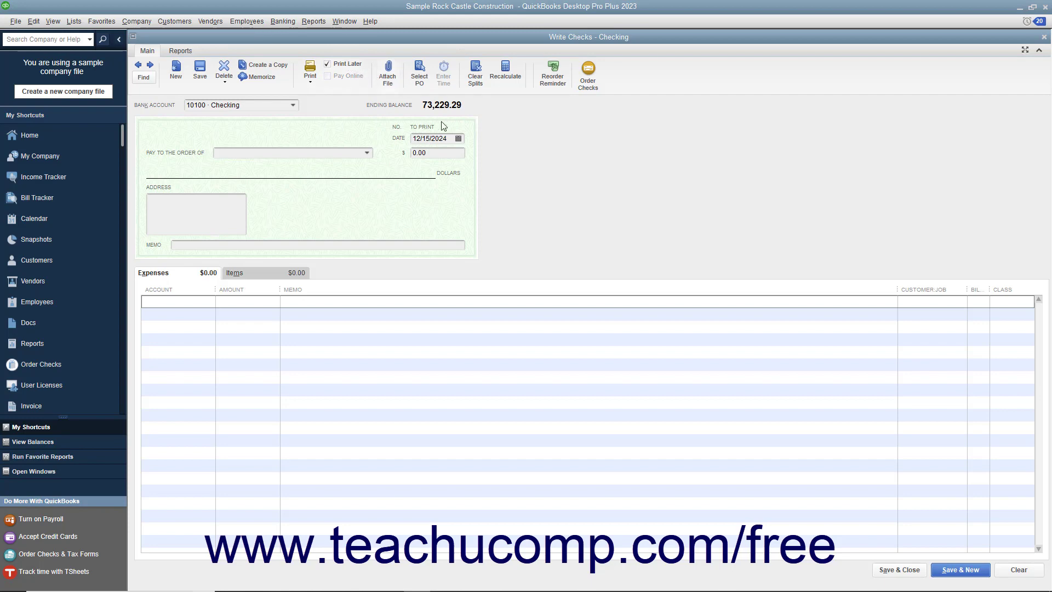
{"action": "left_click", "coordinate": [458, 139]}
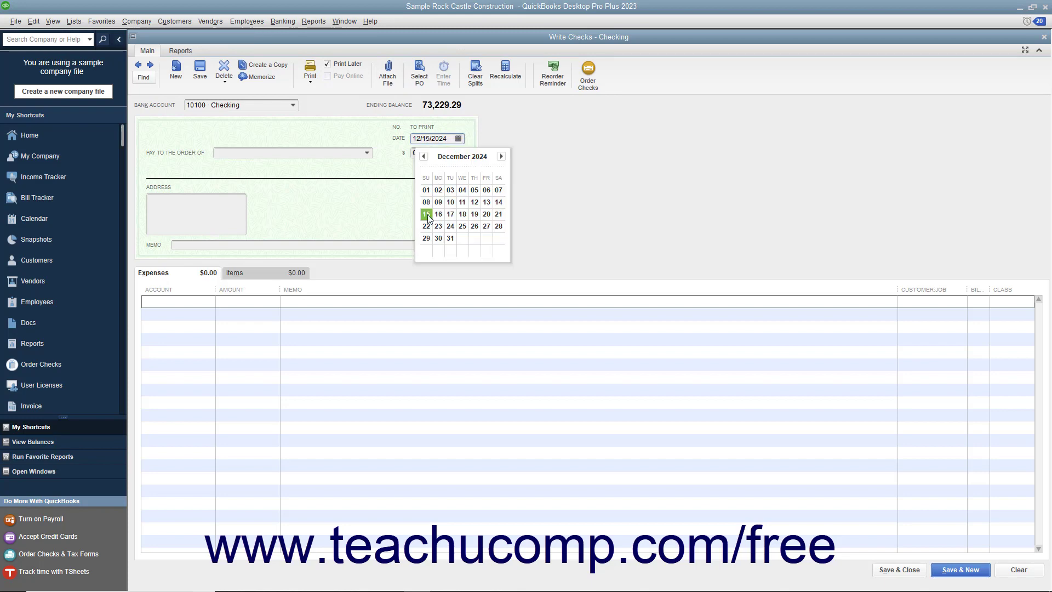
{"action": "left_click", "coordinate": [426, 213]}
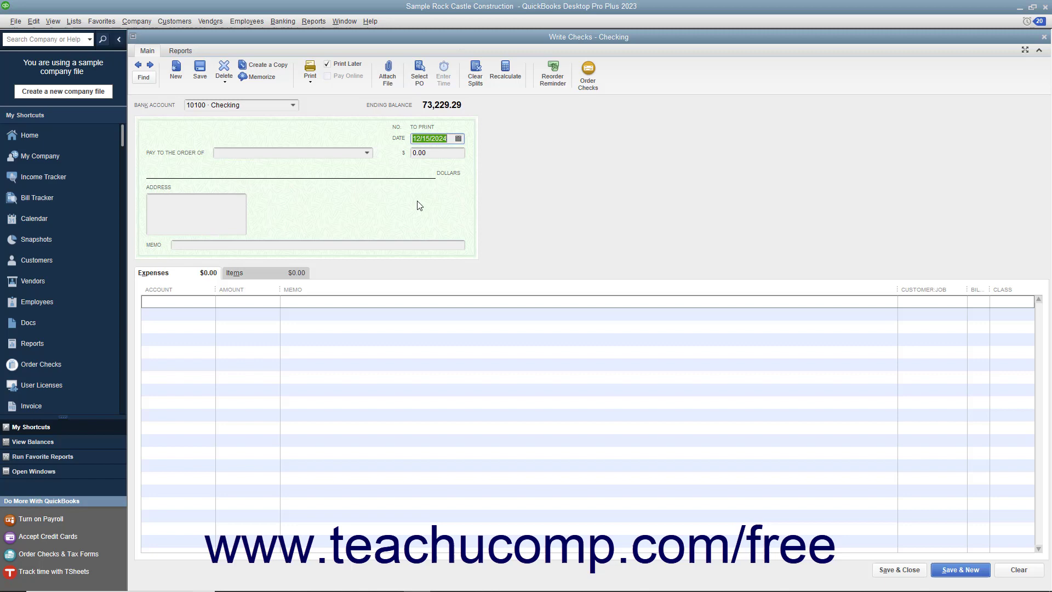
{"action": "left_click", "coordinate": [291, 153]}
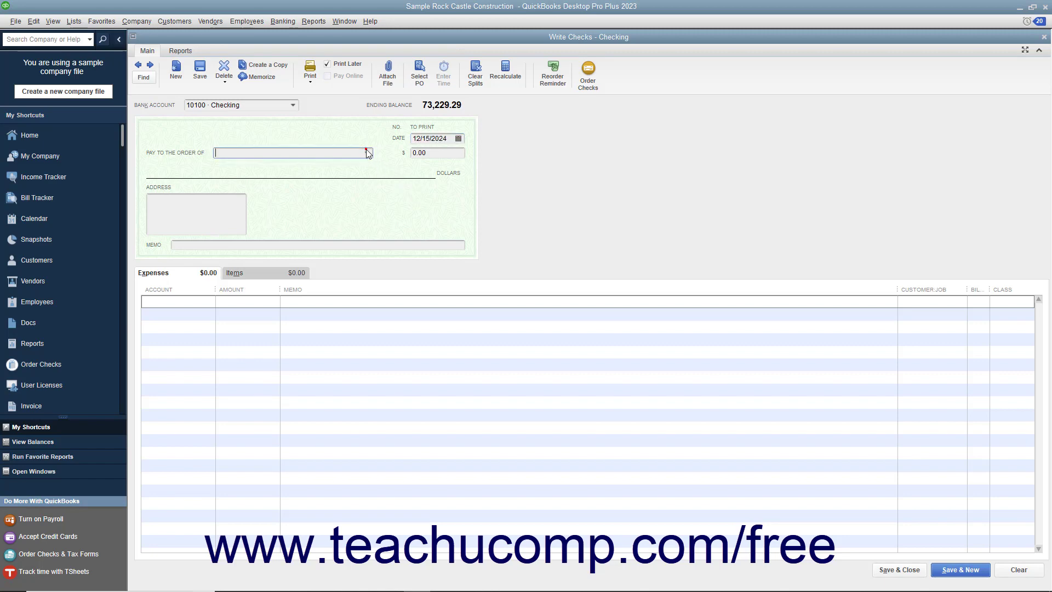
Step: Choose Bayshore Office Supply Store as payee and enter 75 as the amount
{"action": "left_click", "coordinate": [366, 153]}
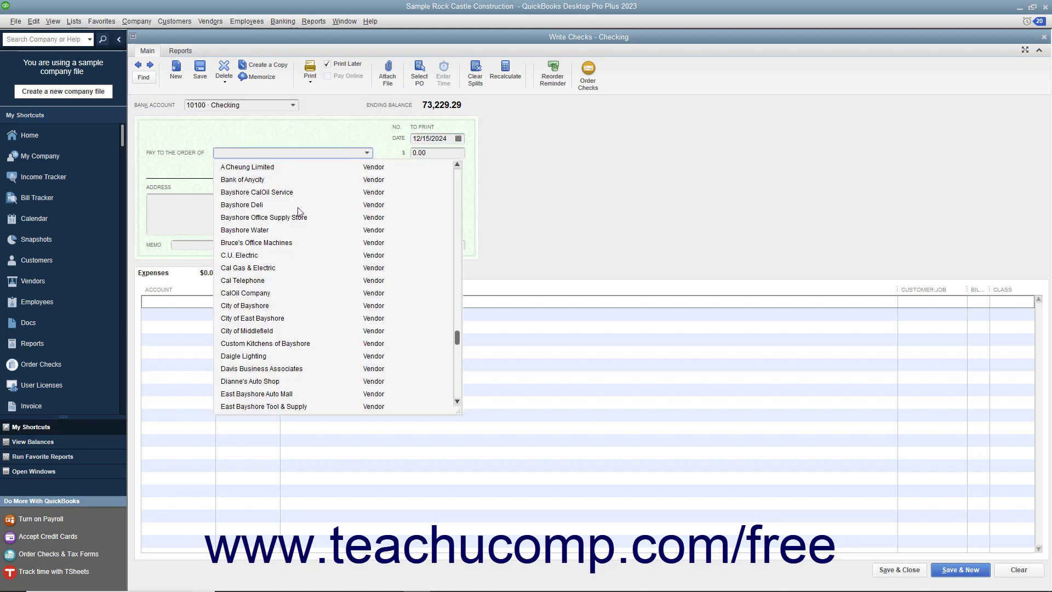
{"action": "left_click", "coordinate": [263, 217]}
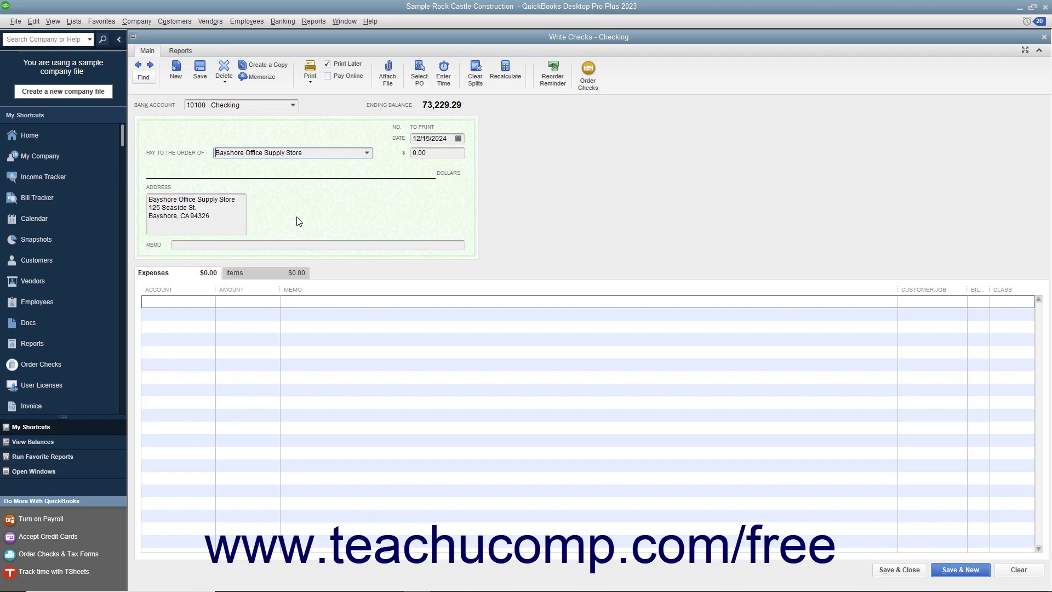
{"action": "mouse_move", "coordinate": [371, 176]}
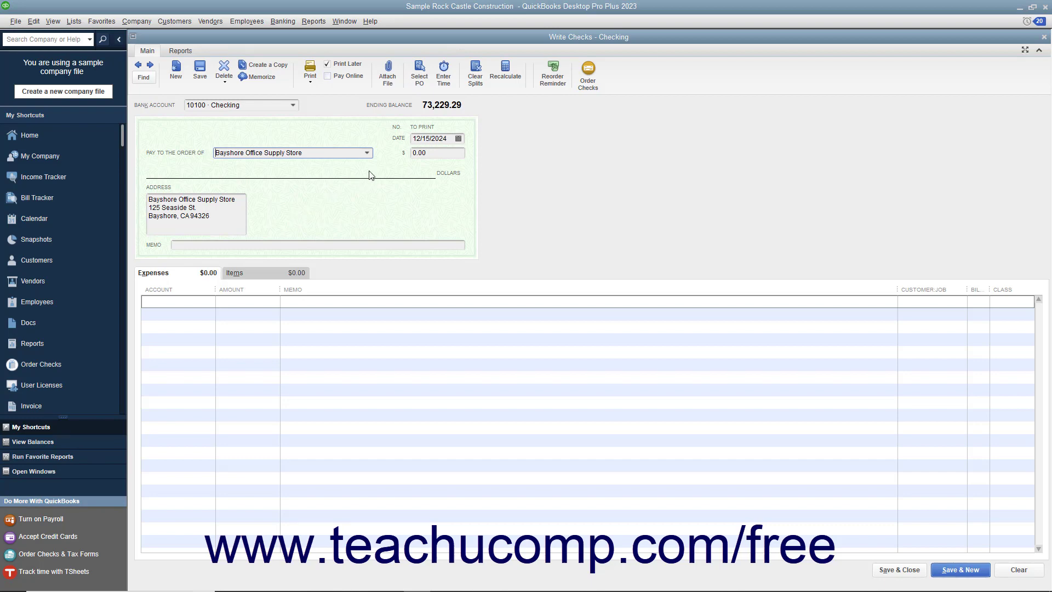
{"action": "type", "text": "75"}
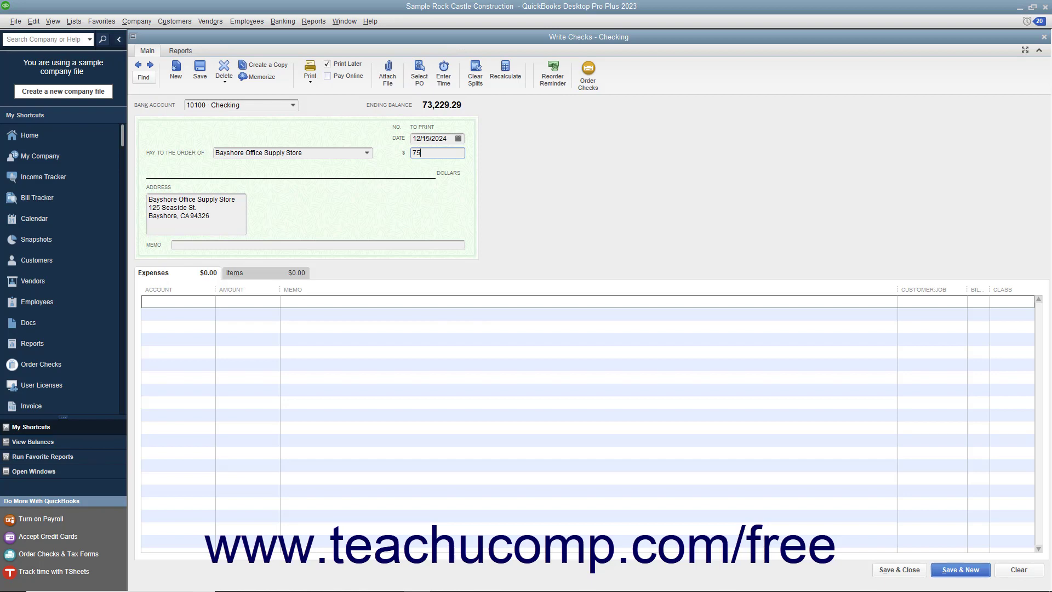
{"action": "mouse_move", "coordinate": [192, 278]}
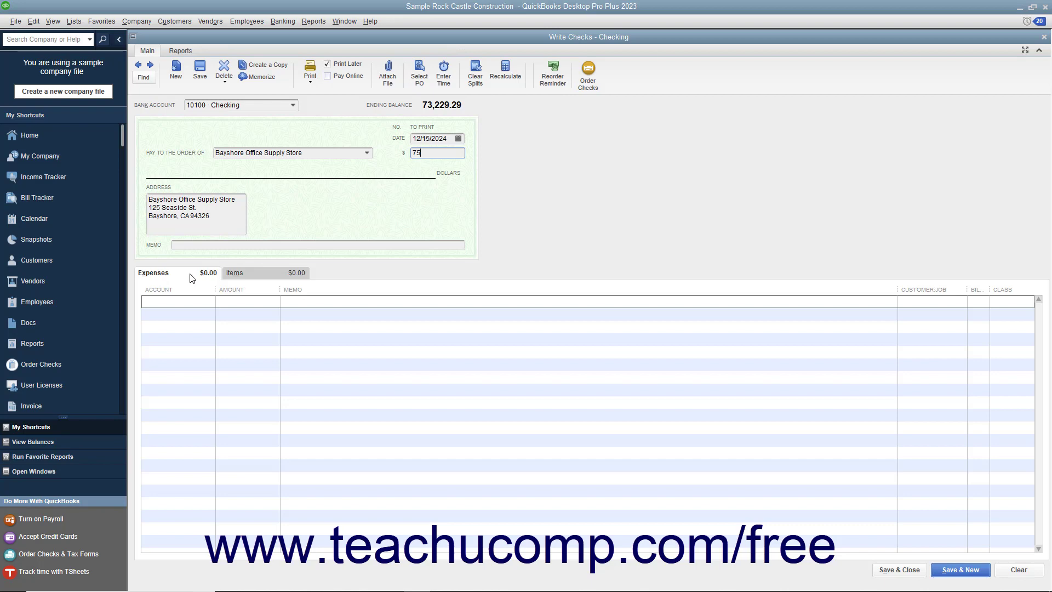
Step: Confirm the $75.00 amount and code the expense line to 63000 · Office Supplies
{"action": "key", "text": "Tab"}
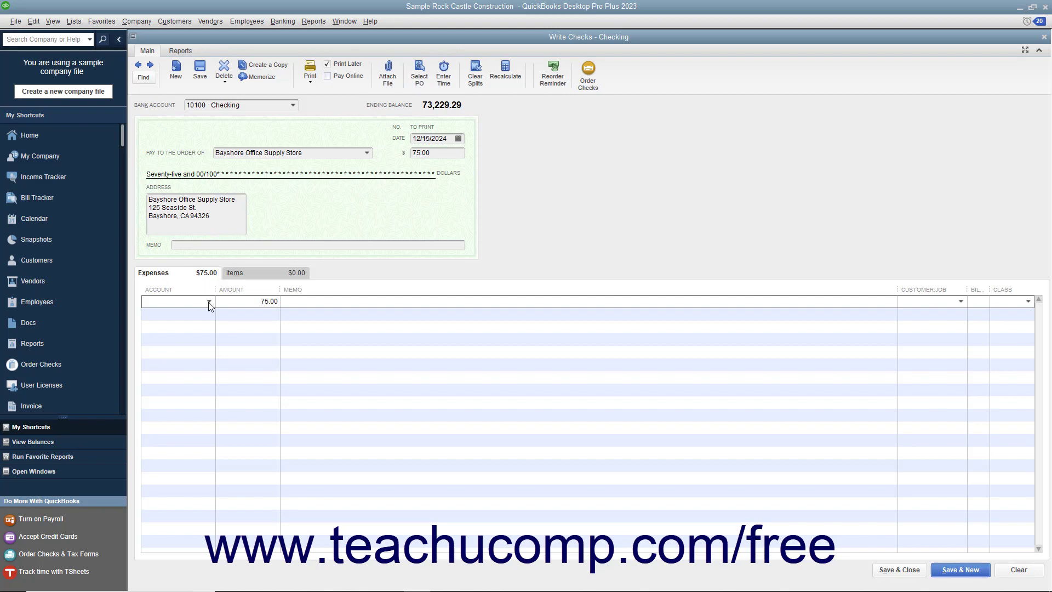
{"action": "left_click", "coordinate": [209, 302]}
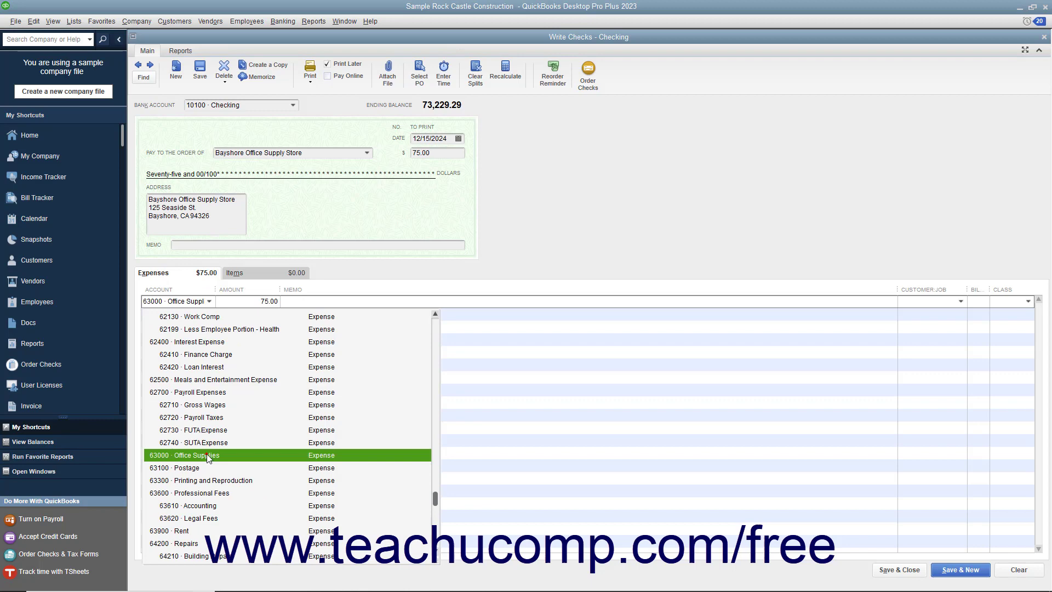
{"action": "left_click", "coordinate": [206, 456]}
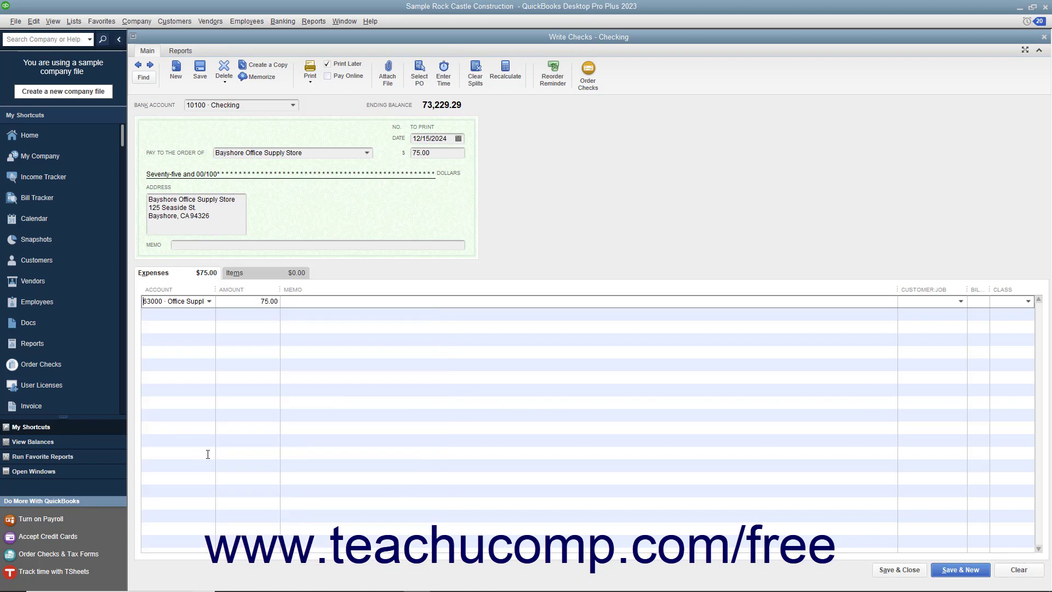
{"action": "mouse_move", "coordinate": [225, 350]}
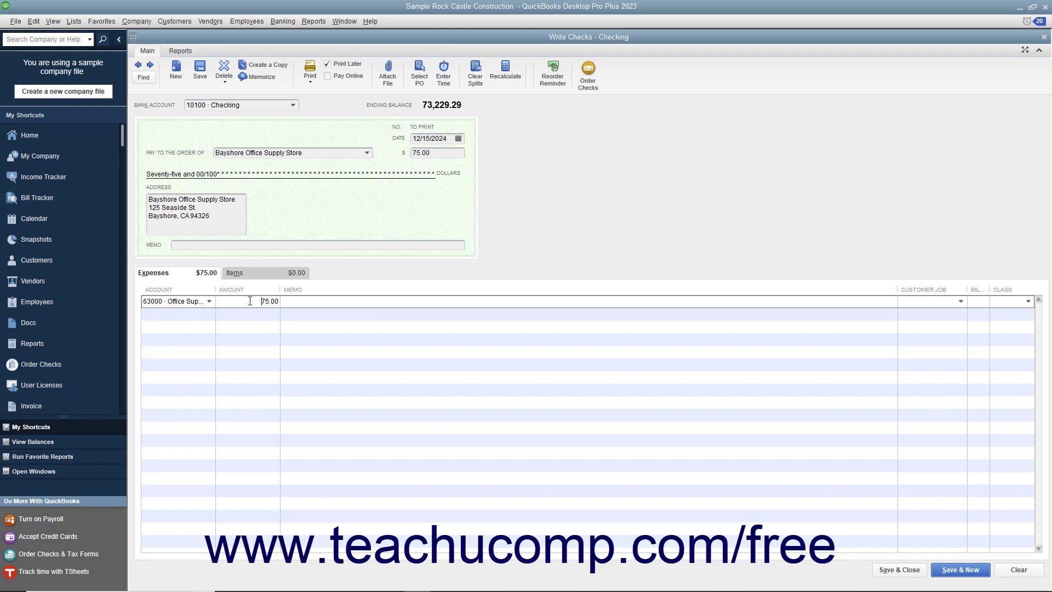
Step: Change the Office Supplies line amount to 50
{"action": "type", "text": "50"}
{"action": "left_click", "coordinate": [179, 313]}
{"action": "type", "text": "63300 · Printing and"}
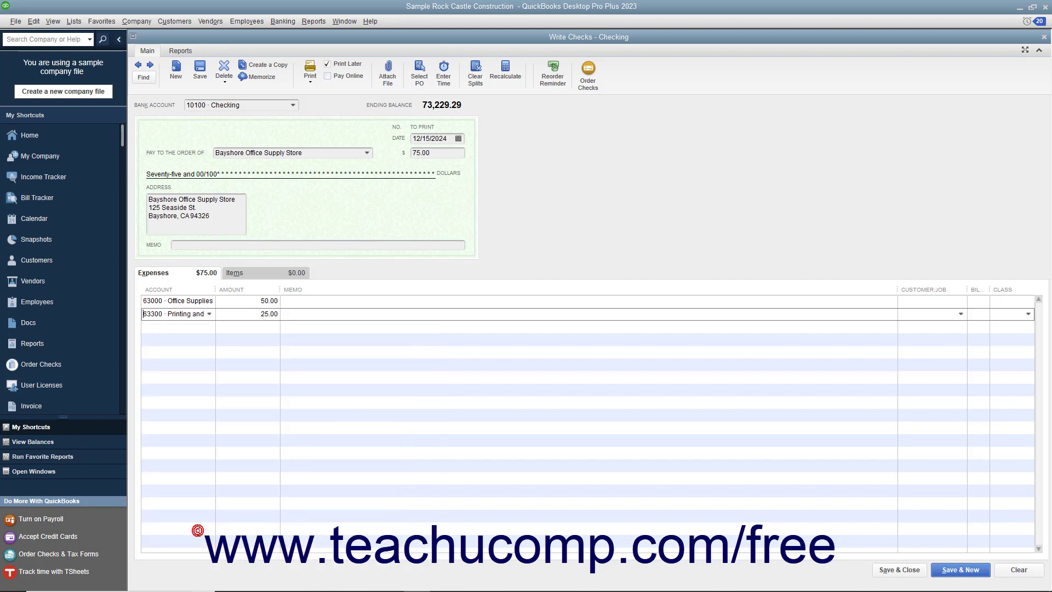
{"action": "mouse_move", "coordinate": [245, 372]}
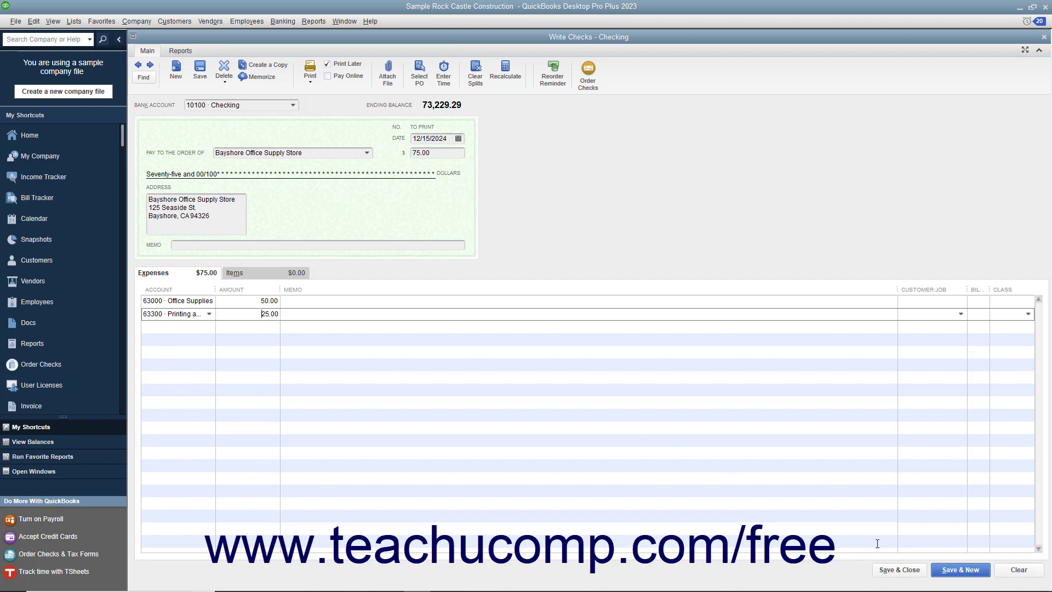
{"action": "mouse_move", "coordinate": [892, 576]}
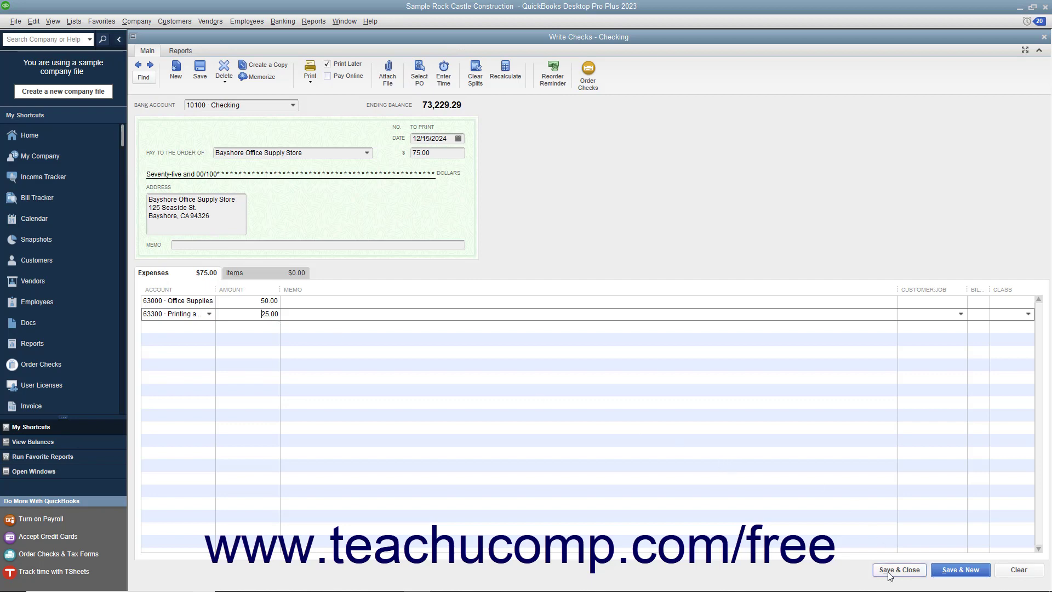
{"action": "mouse_move", "coordinate": [910, 575]}
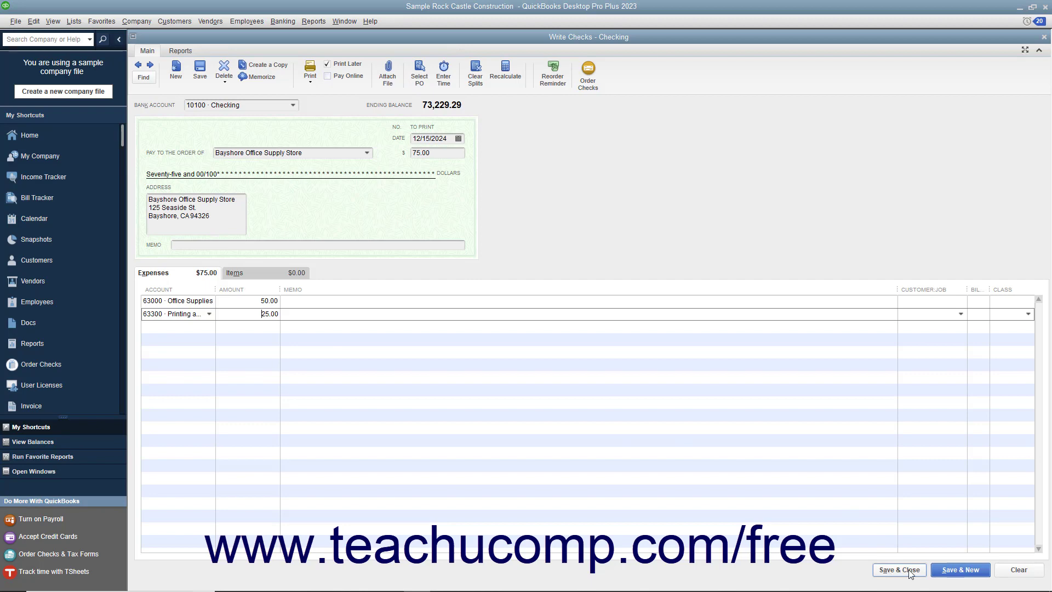